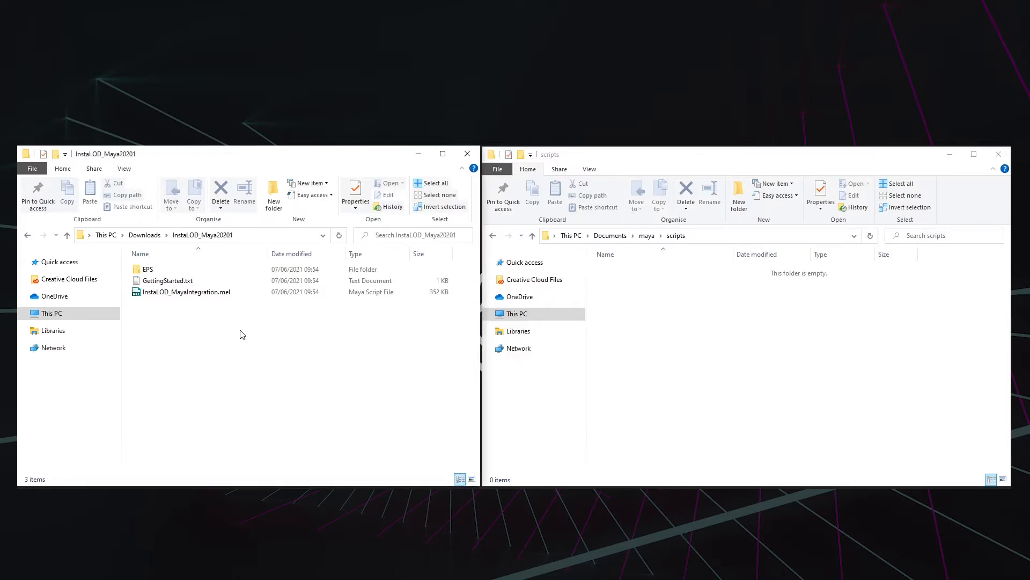
Drag InstaLOD_MayaIntegration.mel from the InstaLOD_Maya20201 folder into Documents\maya\scripts.
{"action": "left_click", "coordinate": [186, 291]}
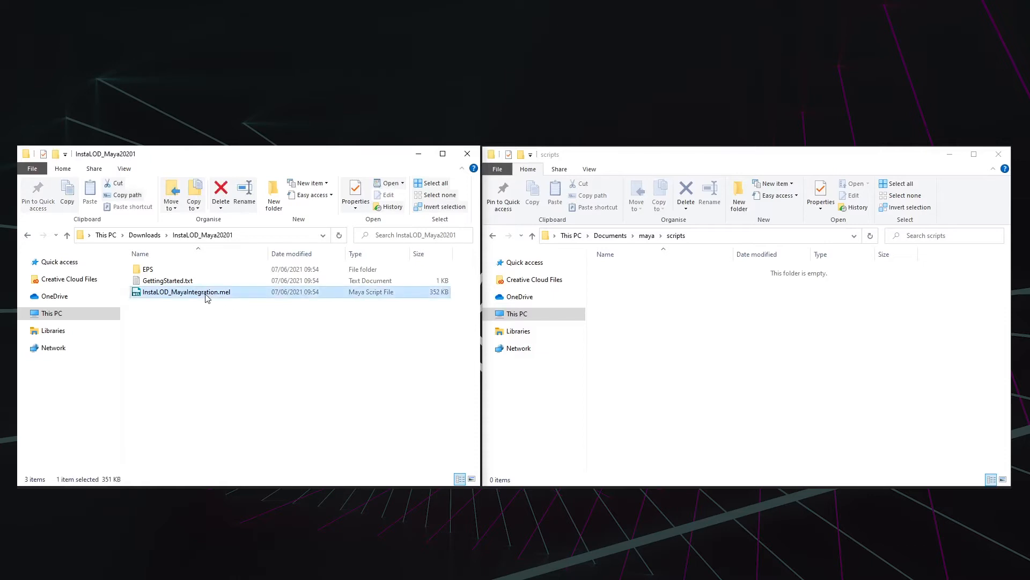
{"action": "left_click_drag", "start_coordinate": [207, 296], "coordinate": [687, 322]}
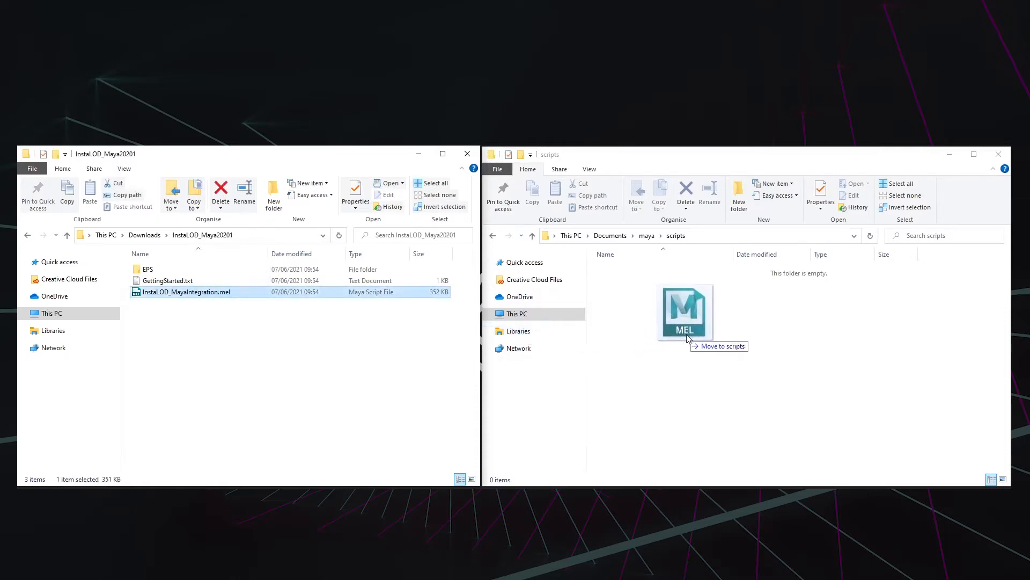
{"action": "left_click_drag", "start_coordinate": [185, 291], "coordinate": [686, 313]}
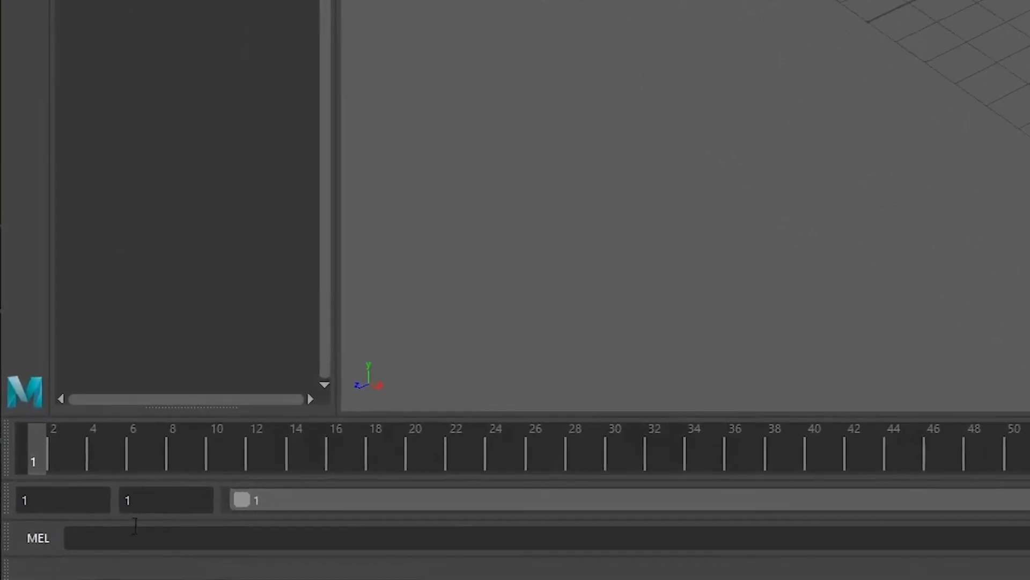
Run 'InstaLOD_MayaIntegration; InstaLOD;' in the MEL command line to load the plugin.
{"action": "type", "text": "InstaLOD_MayaIntegration; InstaLOD;"}
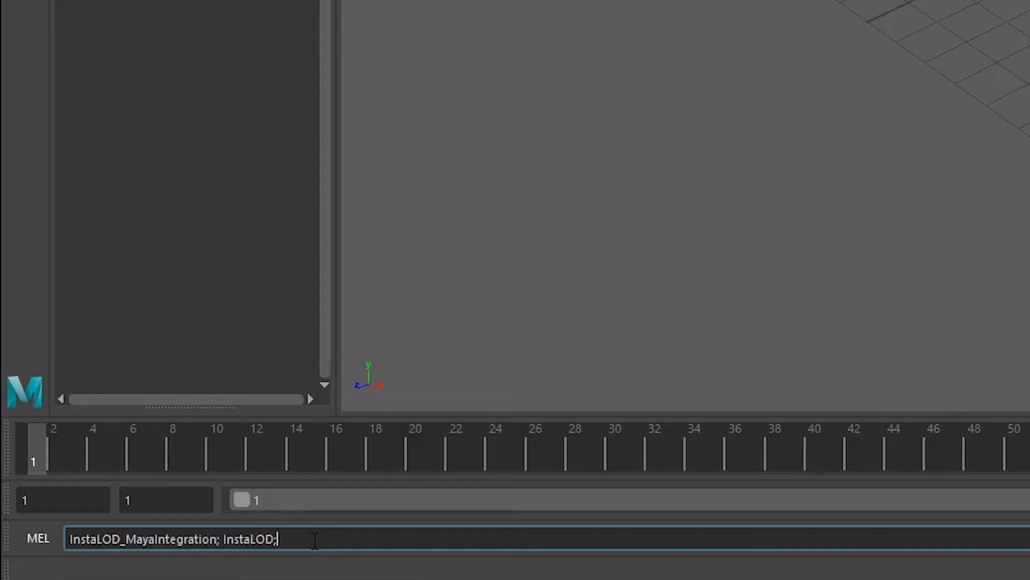
{"action": "key", "text": "enter"}
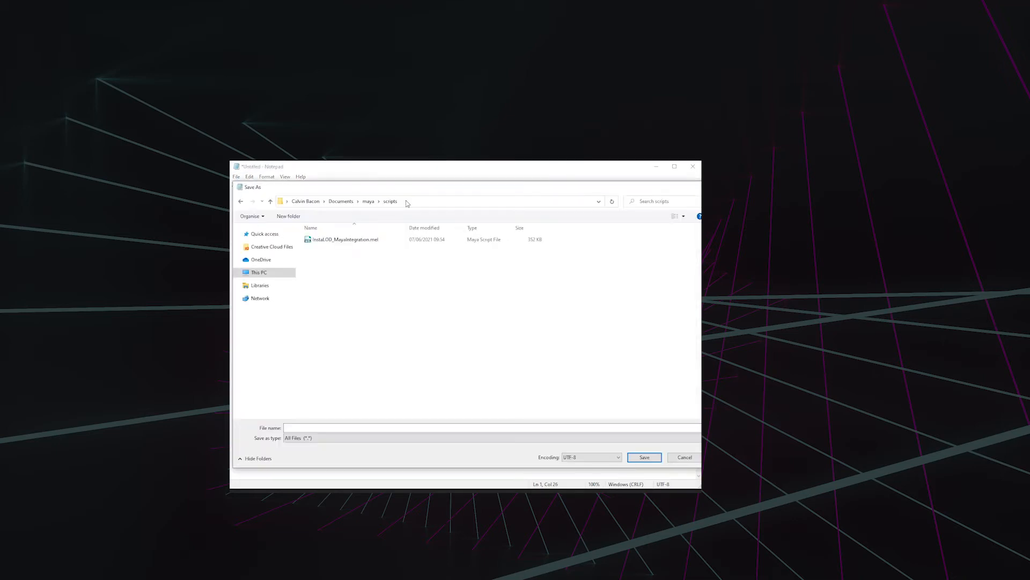
Enter userSetup.mel as the Save As file name in the maya scripts folder.
{"action": "type", "text": "users"}
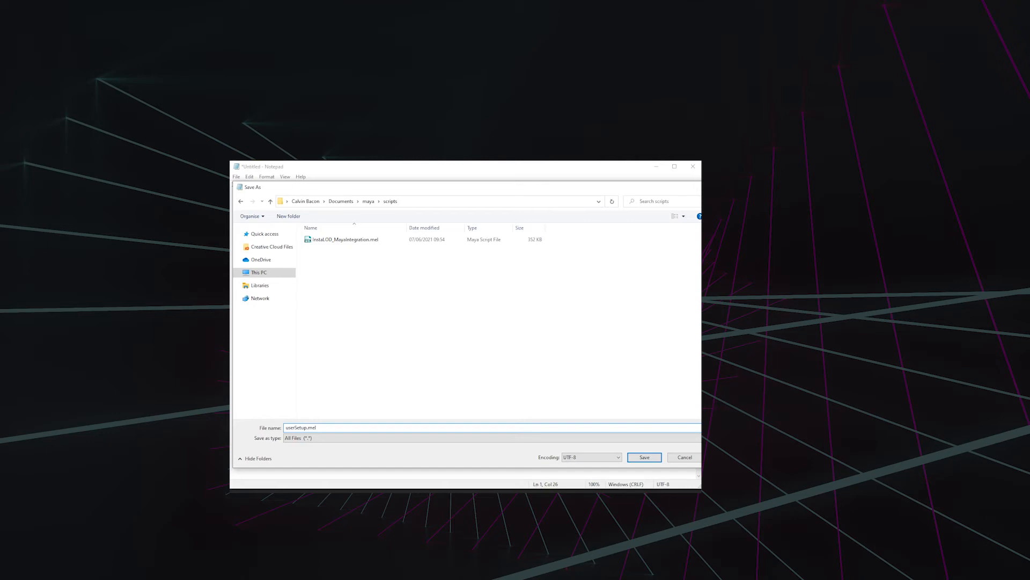
Choose Open Window from Maya's InstaLOD menu to show the plugin panel.
{"action": "left_click", "coordinate": [643, 458]}
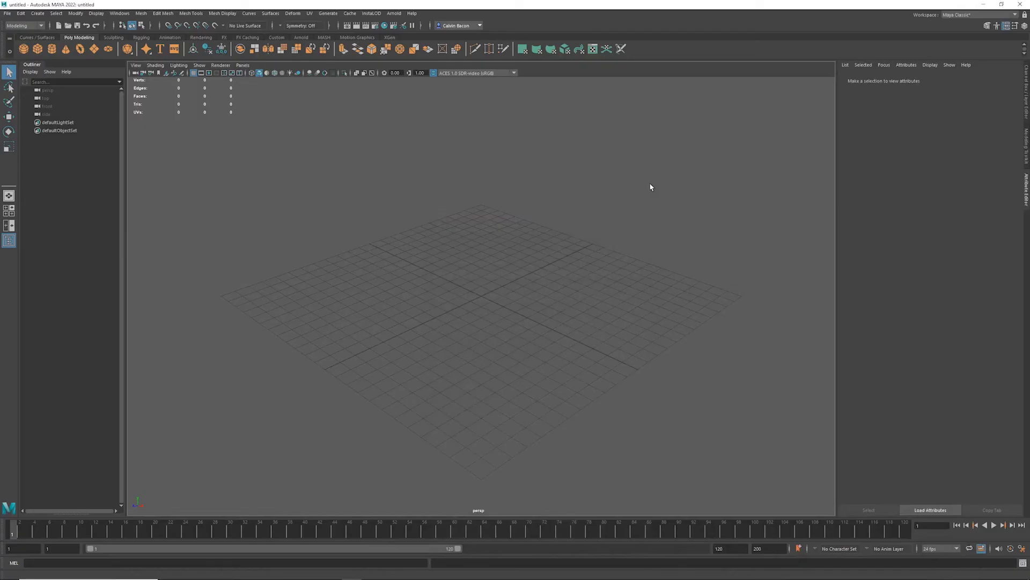
{"action": "mouse_move", "coordinate": [637, 182]}
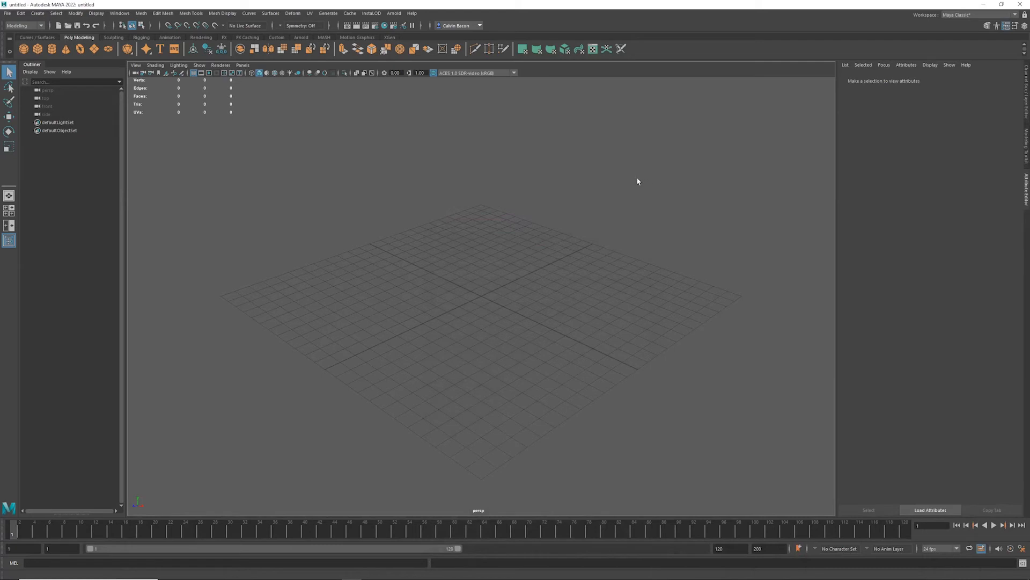
{"action": "left_click", "coordinate": [370, 13]}
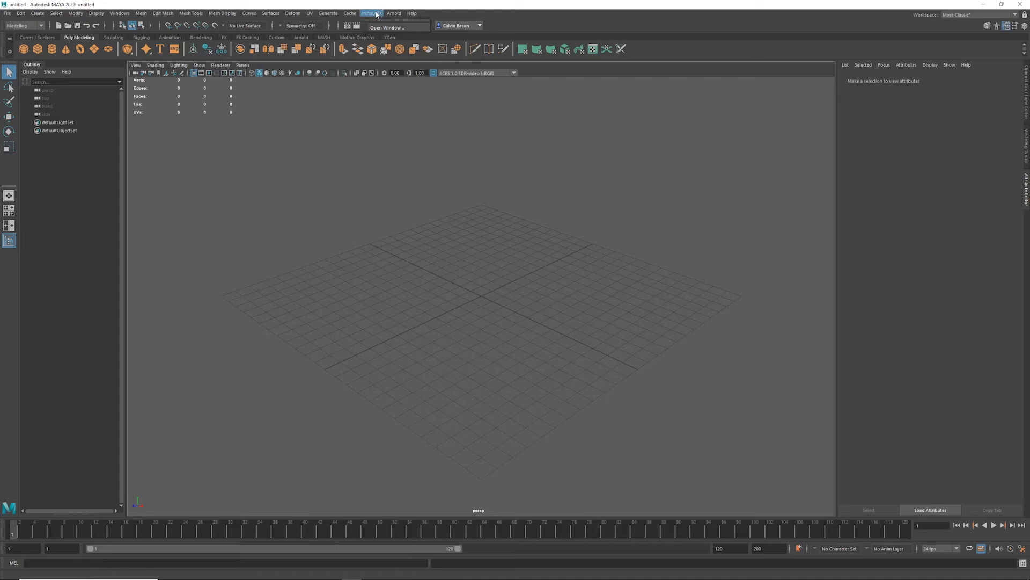
{"action": "mouse_move", "coordinate": [397, 28]}
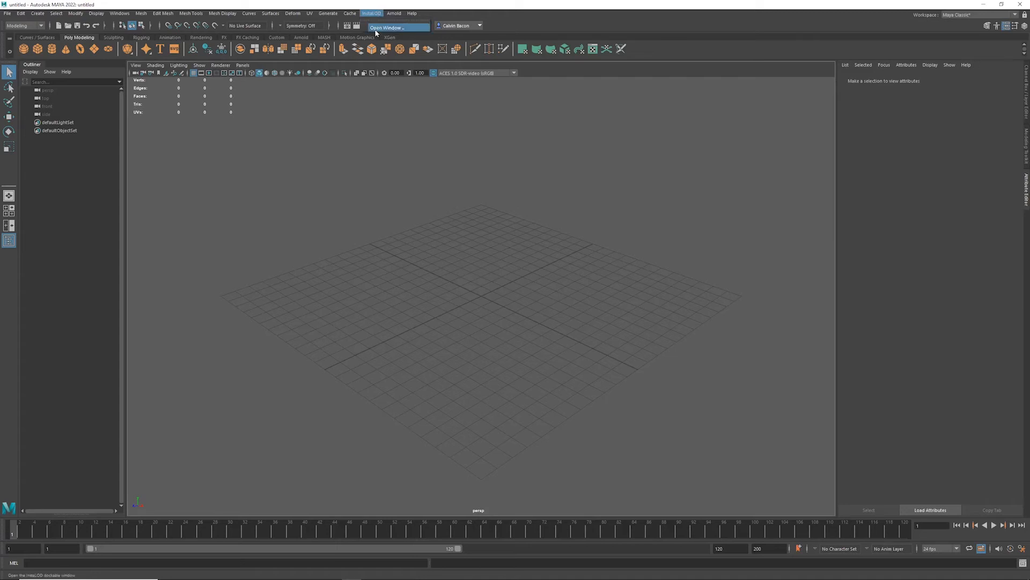
{"action": "left_click", "coordinate": [372, 13]}
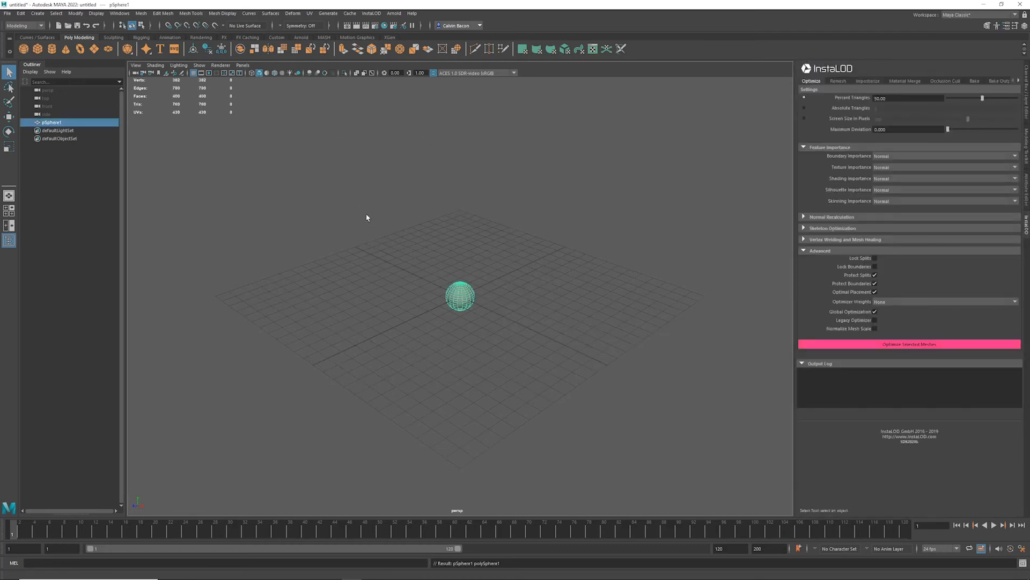
Optimize the selected pSphere1 mesh with Optimize Selected Meshes in the InstaLOD panel.
{"action": "left_click", "coordinate": [909, 343]}
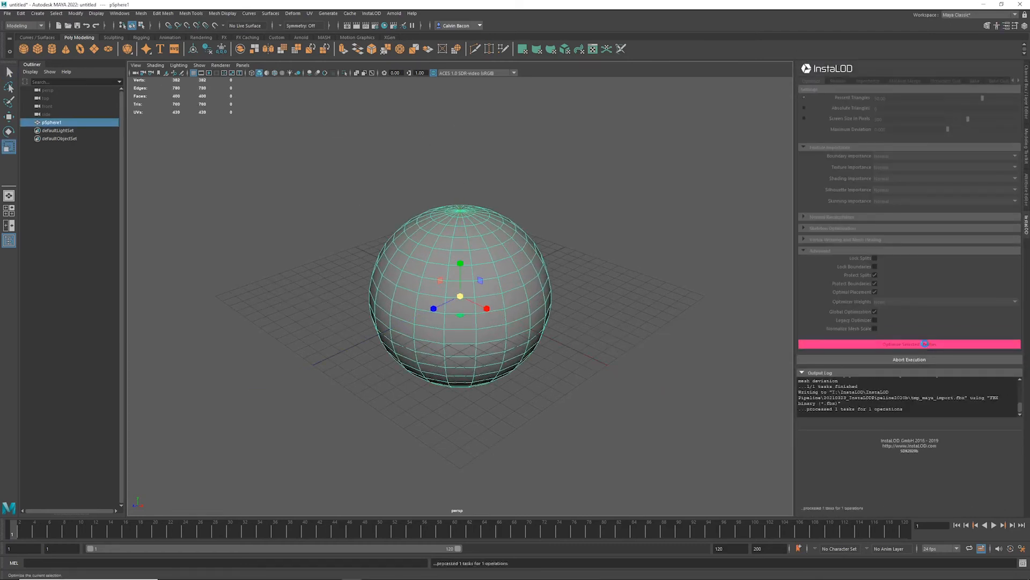
{"action": "left_click", "coordinate": [909, 343]}
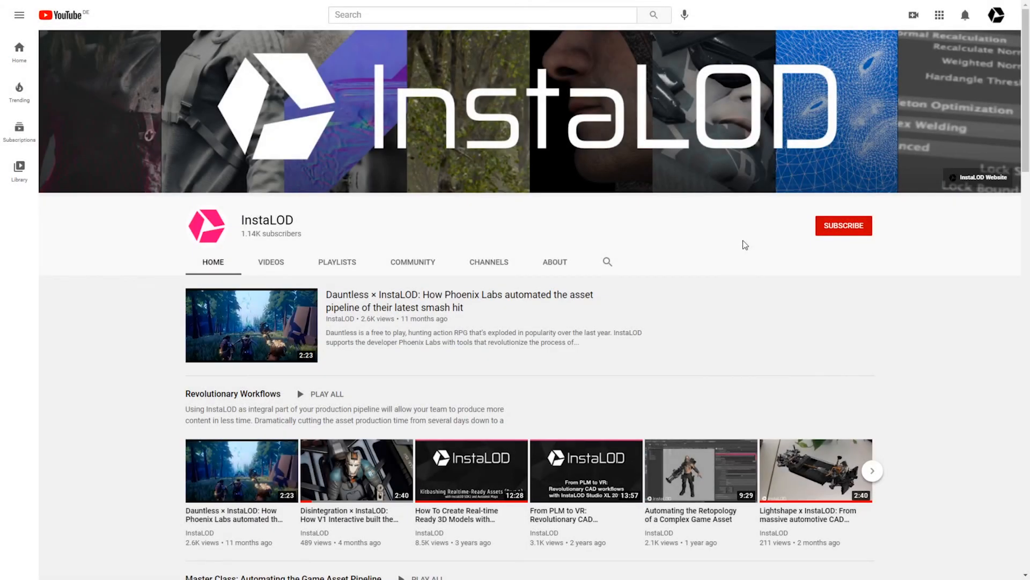
Go to the InstaLOD website from the YouTube channel banner link.
{"action": "left_click", "coordinate": [844, 225]}
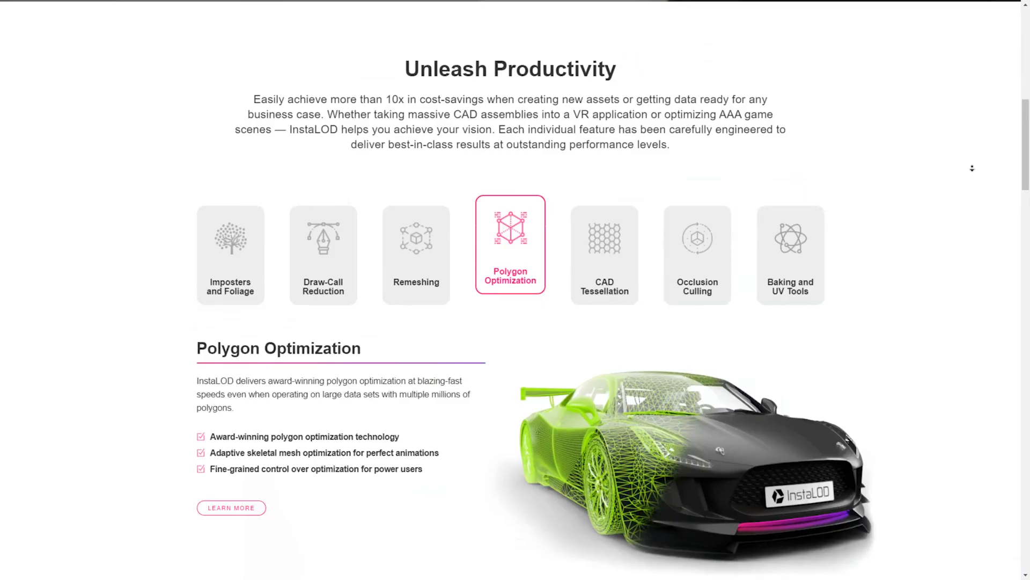
Scroll the InstaLOD homepage past Polygon Optimization to the integrations grid with Autodesk Maya.
{"action": "scroll", "scroll_direction": "down", "scroll_amount": 3}
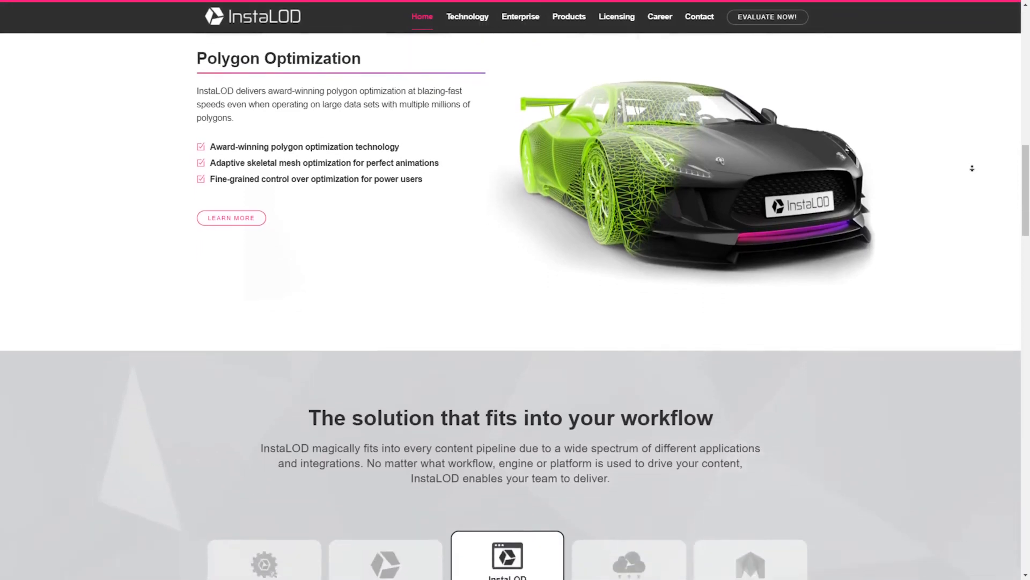
{"action": "scroll", "scroll_direction": "down", "scroll_amount": 3}
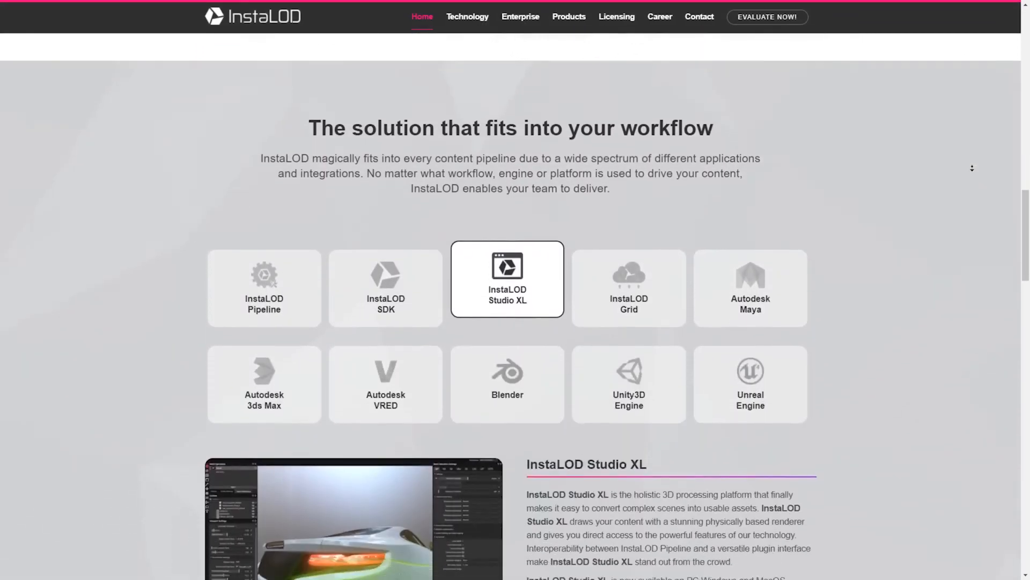